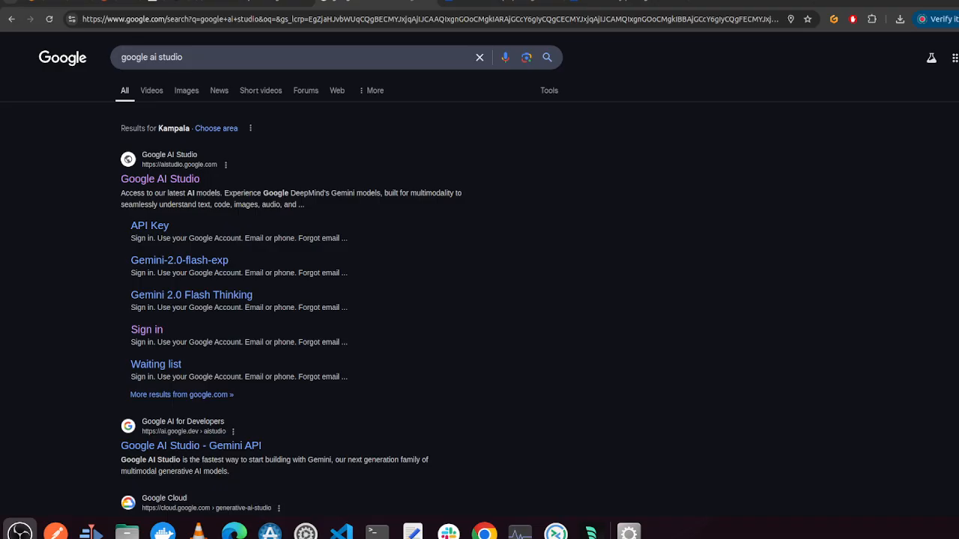
pyautogui.moveTo(105, 307)
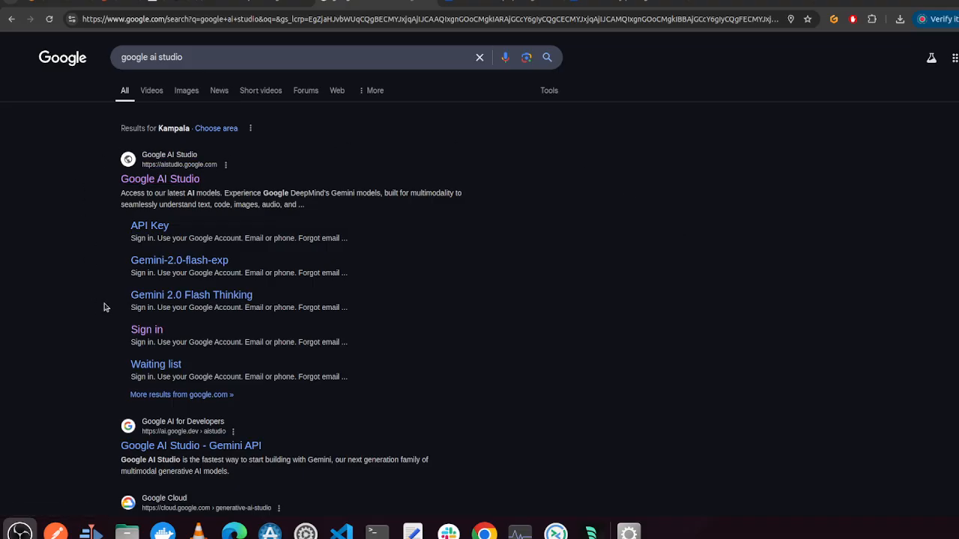
pyautogui.moveTo(238, 329)
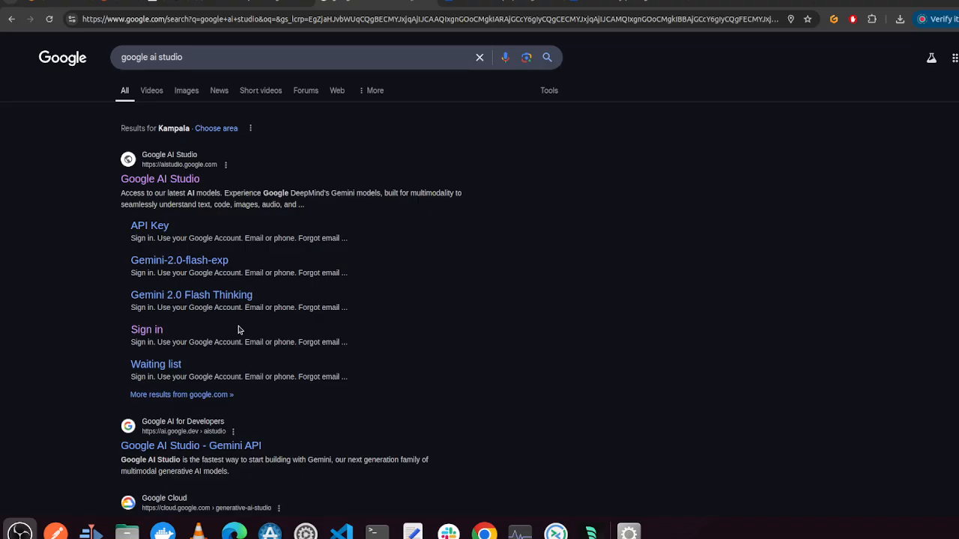
pyautogui.moveTo(139, 225)
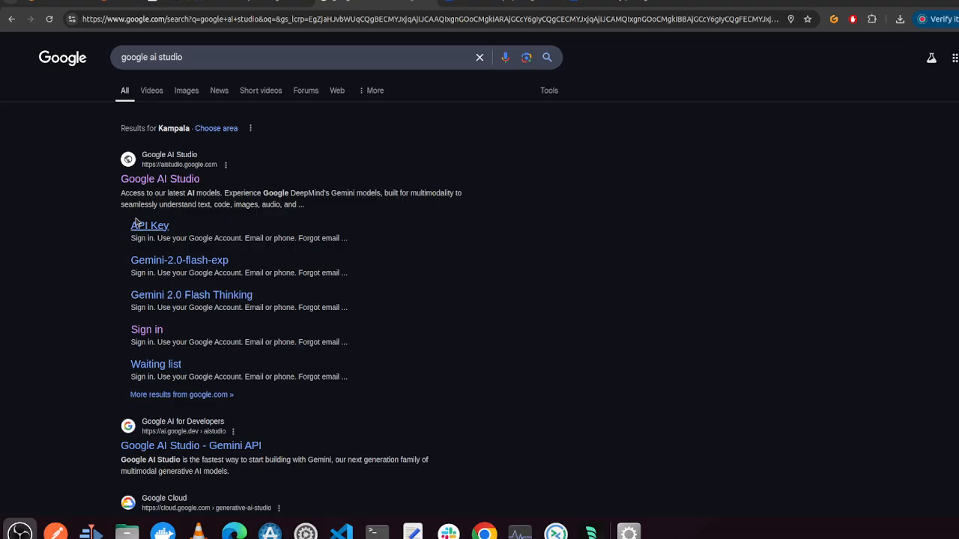
pyautogui.moveTo(139, 236)
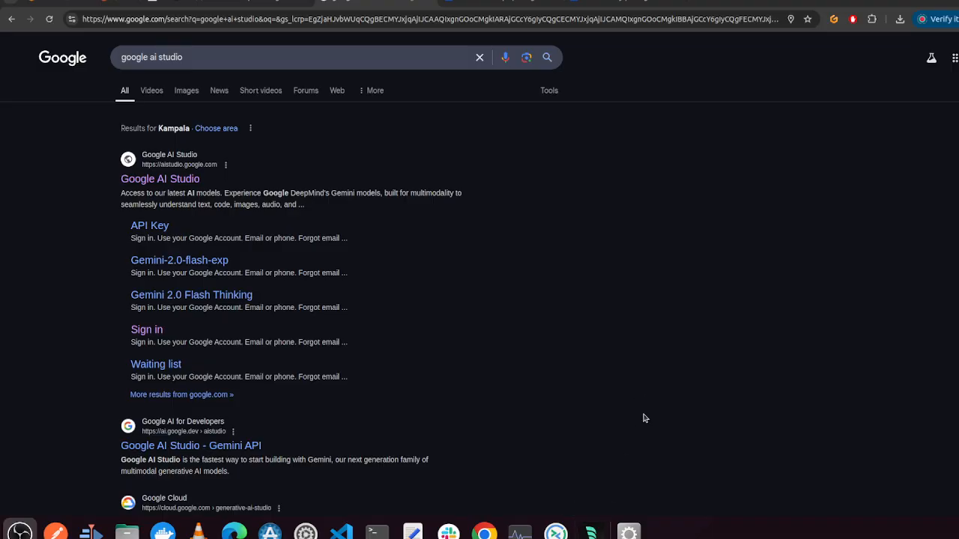
pyautogui.moveTo(485, 234)
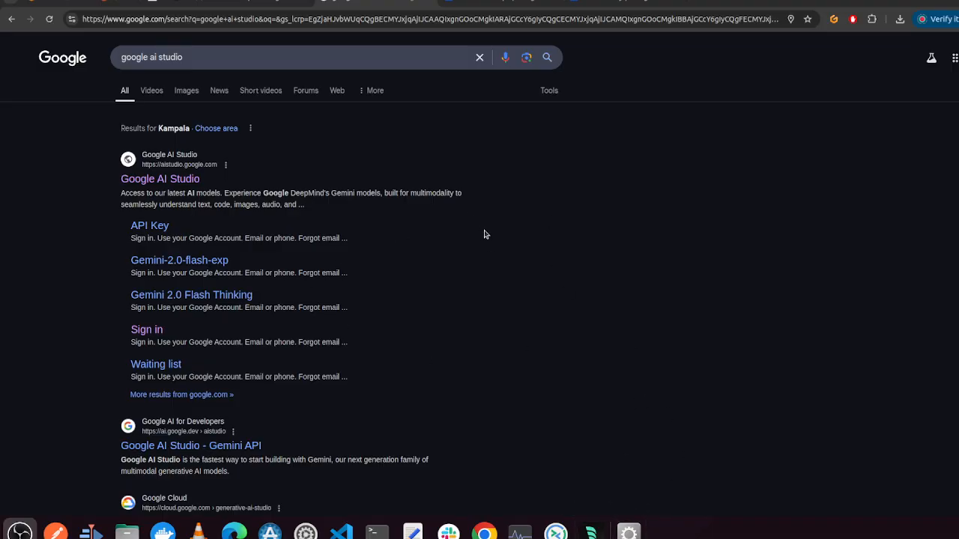
pyautogui.moveTo(491, 259)
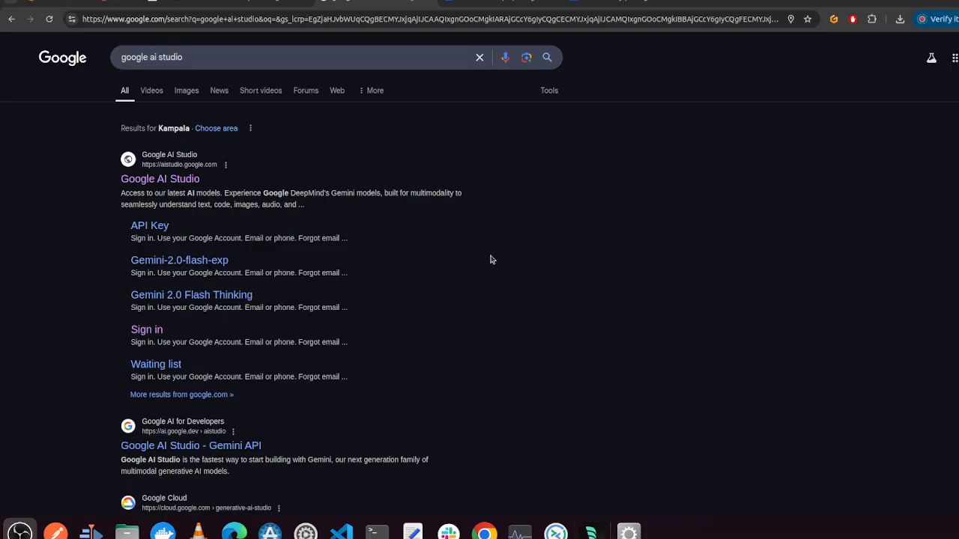
pyautogui.moveTo(591, 532)
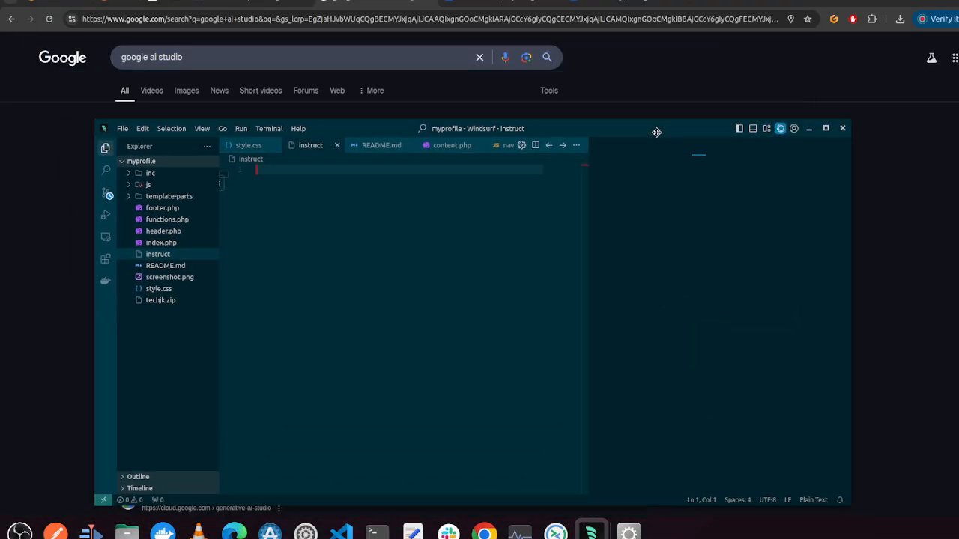
pyautogui.moveTo(718, 238)
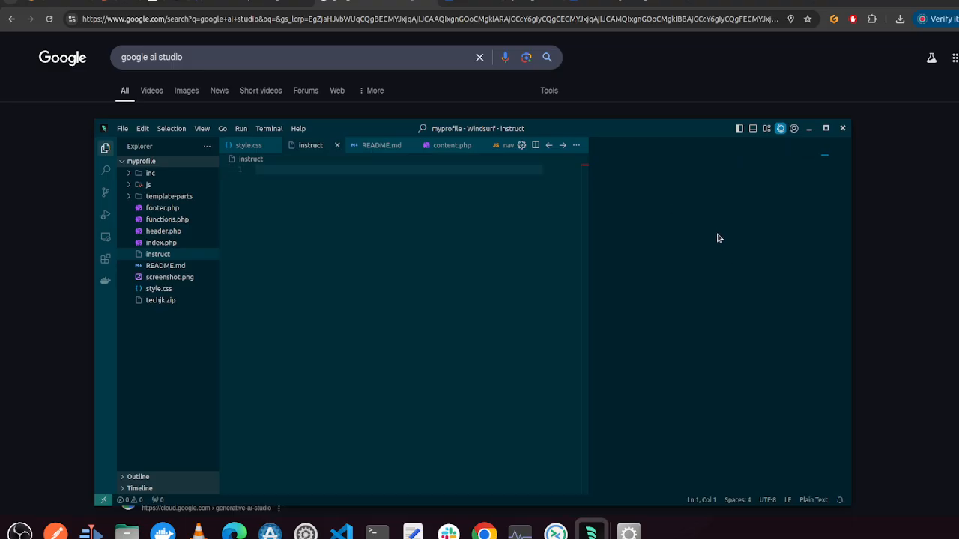
pyautogui.moveTo(711, 329)
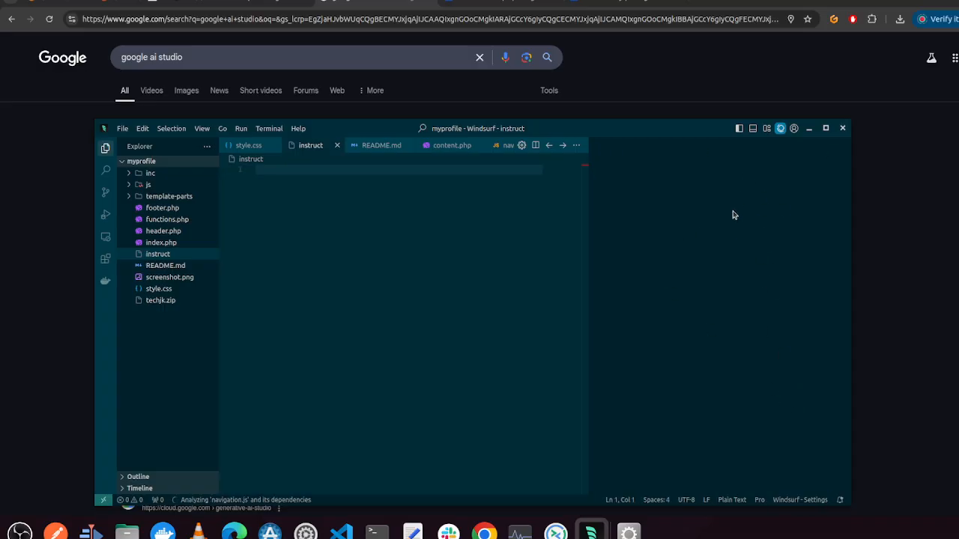
# Step: Open the Write with Cascade panel from Windsurf's title bar
pyautogui.click(779, 128)
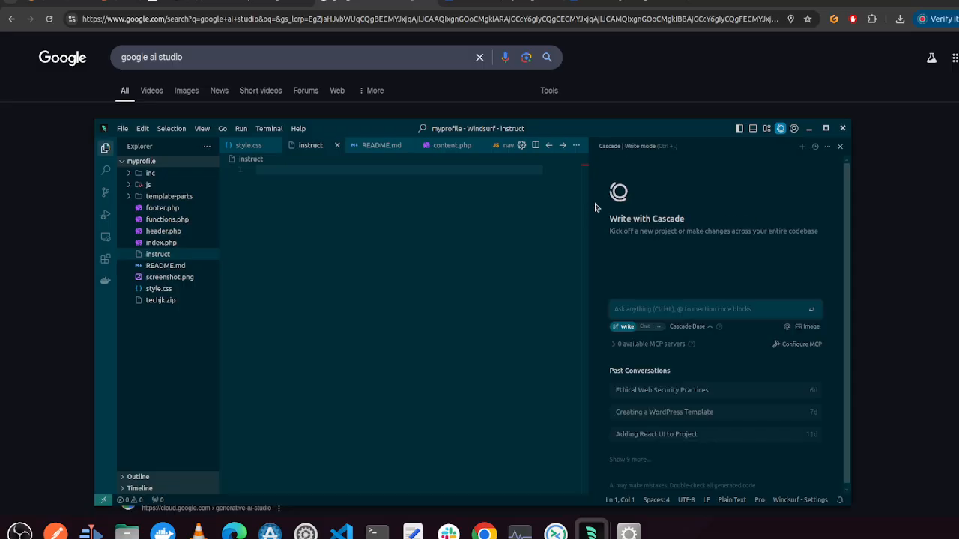
pyautogui.click(688, 327)
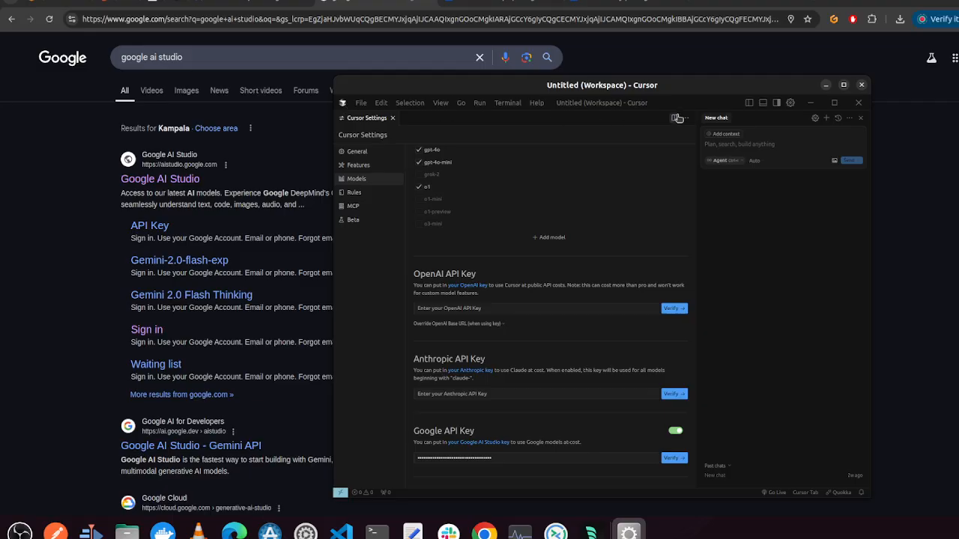
pyautogui.moveTo(606, 172)
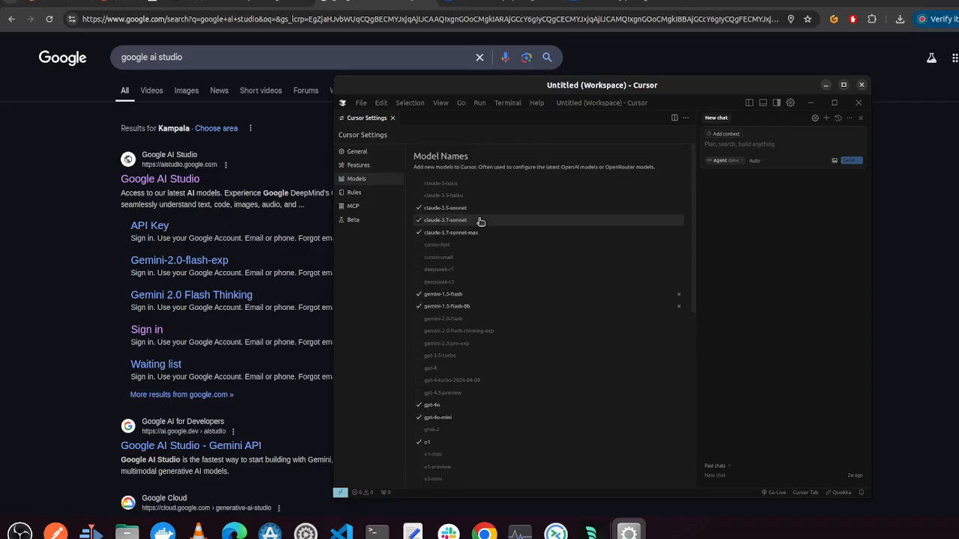
# Step: Scroll Cursor's model list down to the enabled Google API Key, then minimize Cursor
pyautogui.scroll(-3)
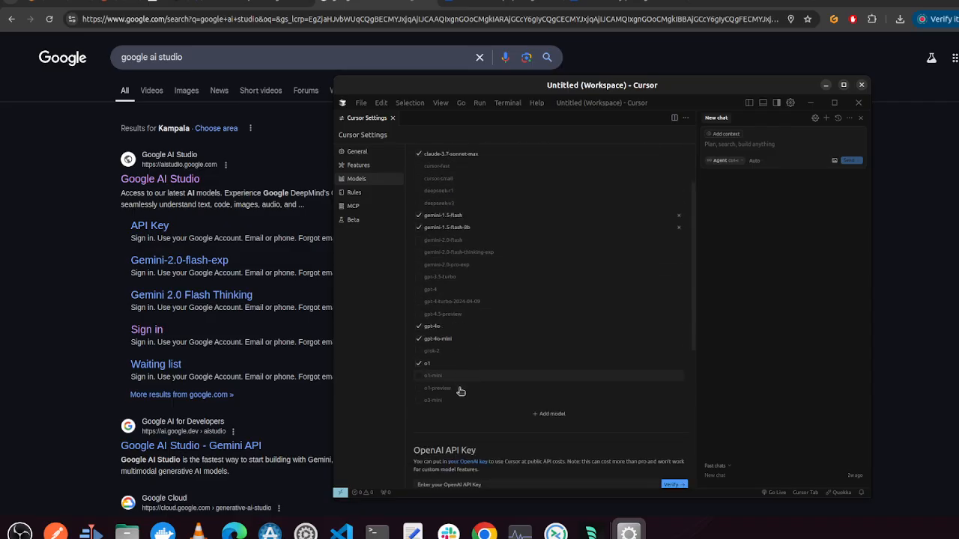
pyautogui.moveTo(422, 212)
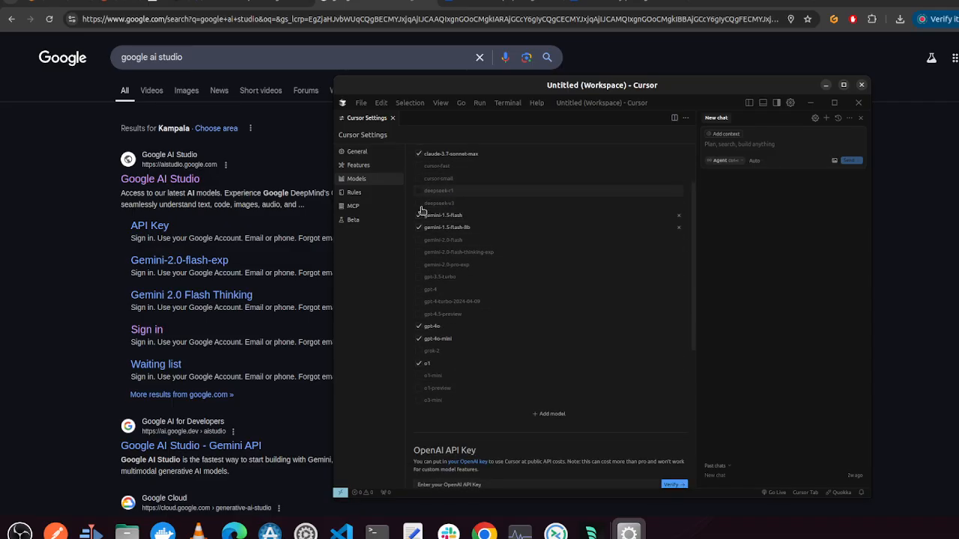
pyautogui.scroll(-3)
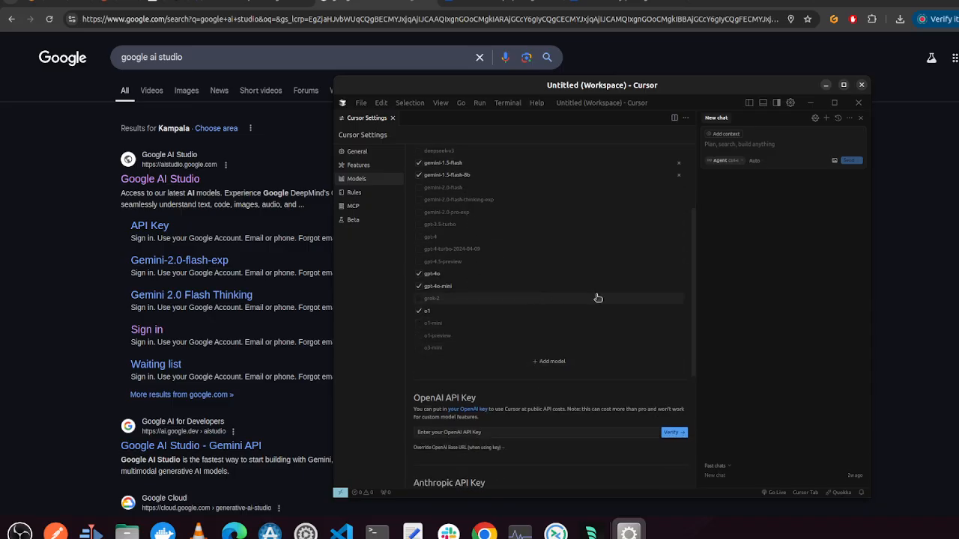
pyautogui.scroll(-3)
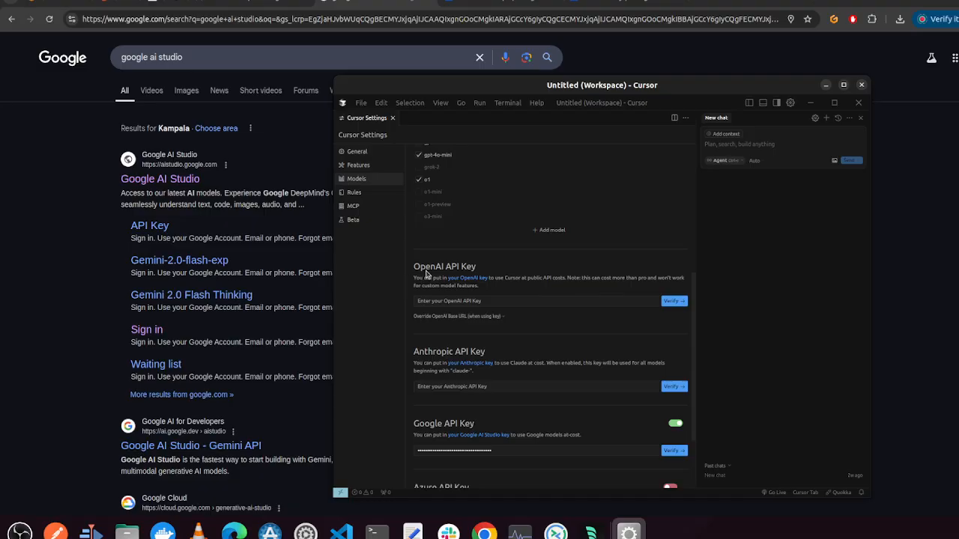
pyautogui.moveTo(496, 273)
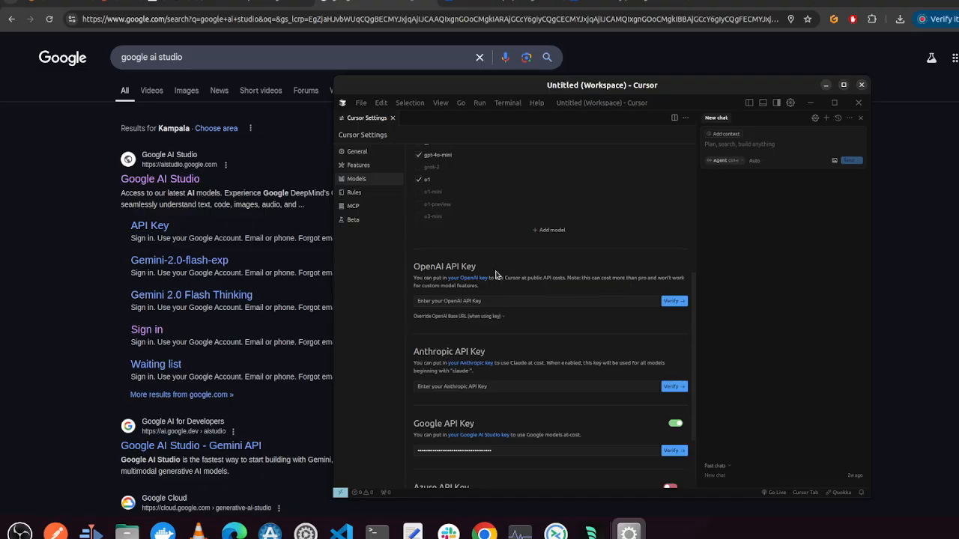
pyautogui.scroll(-3)
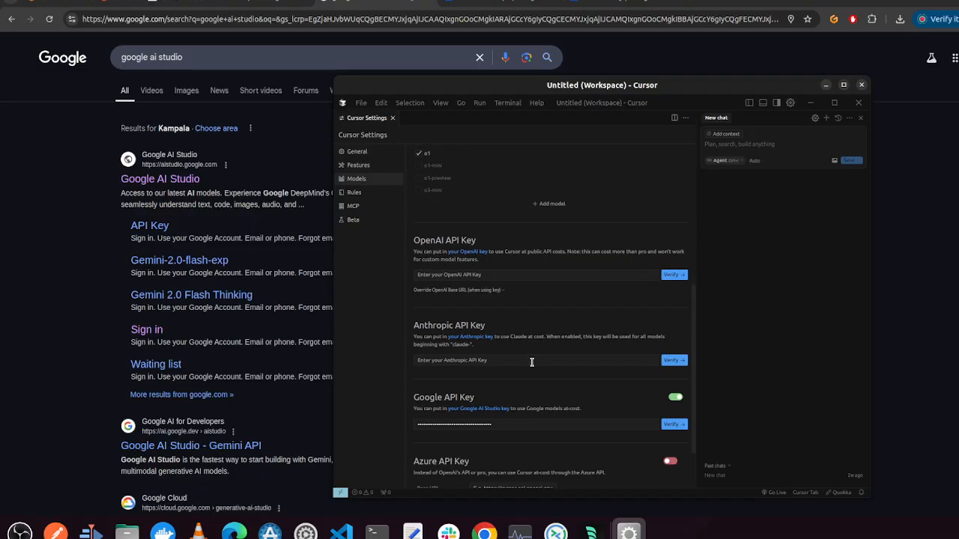
pyautogui.scroll(-3)
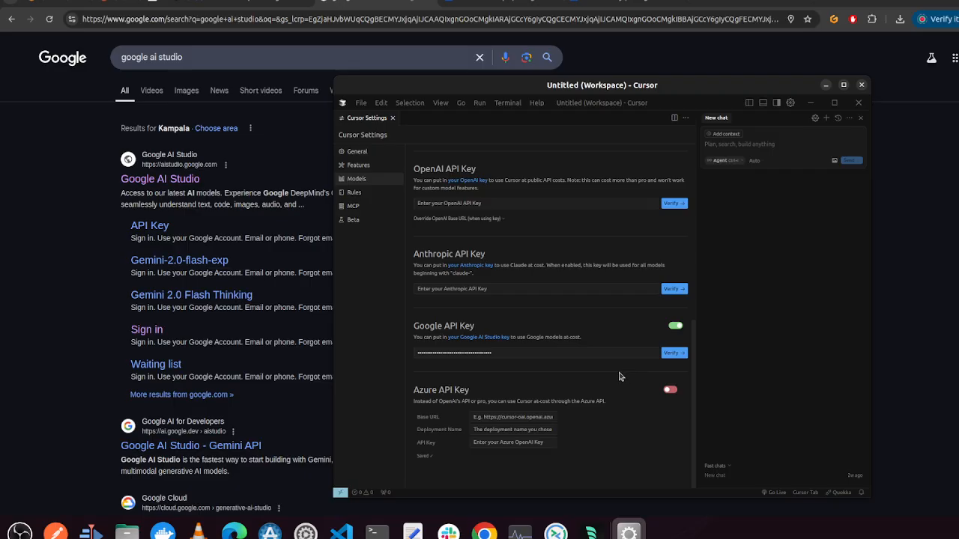
pyautogui.moveTo(722, 104)
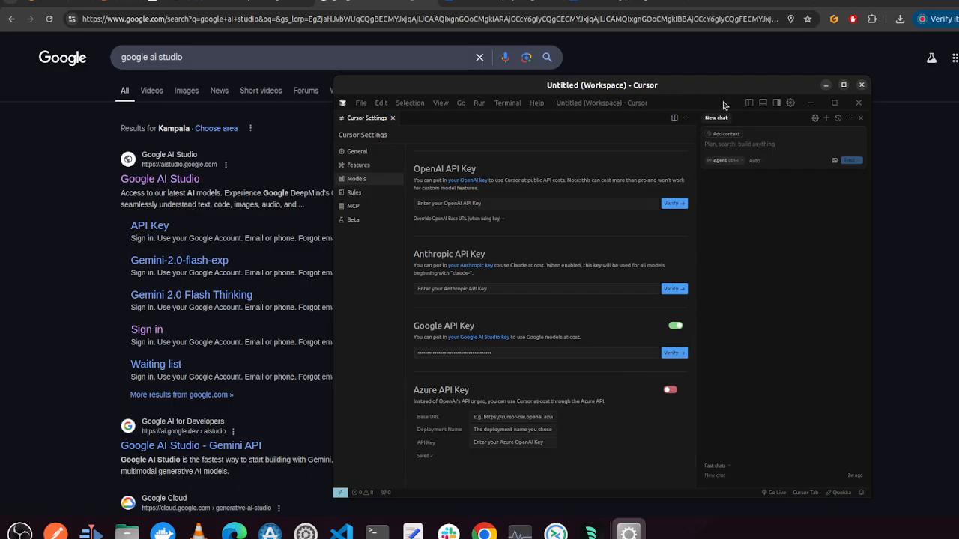
pyautogui.click(860, 84)
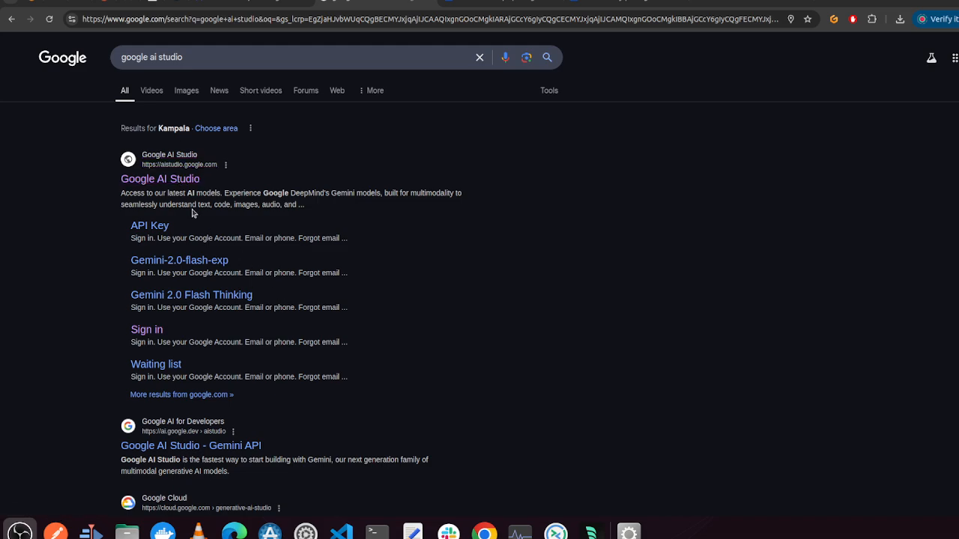
# Step: Open aistudio.google.com from the Google AI Studio search result
pyautogui.click(159, 178)
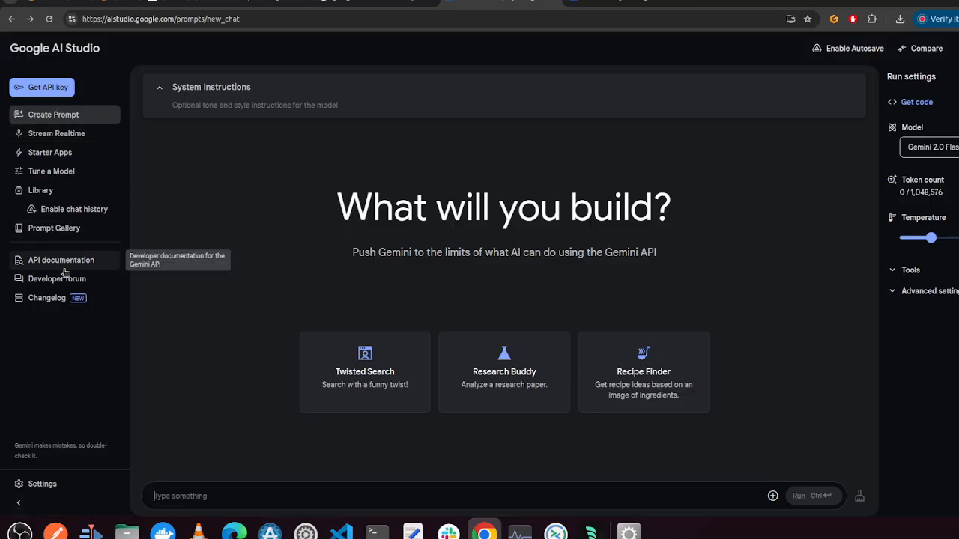
pyautogui.moveTo(70, 77)
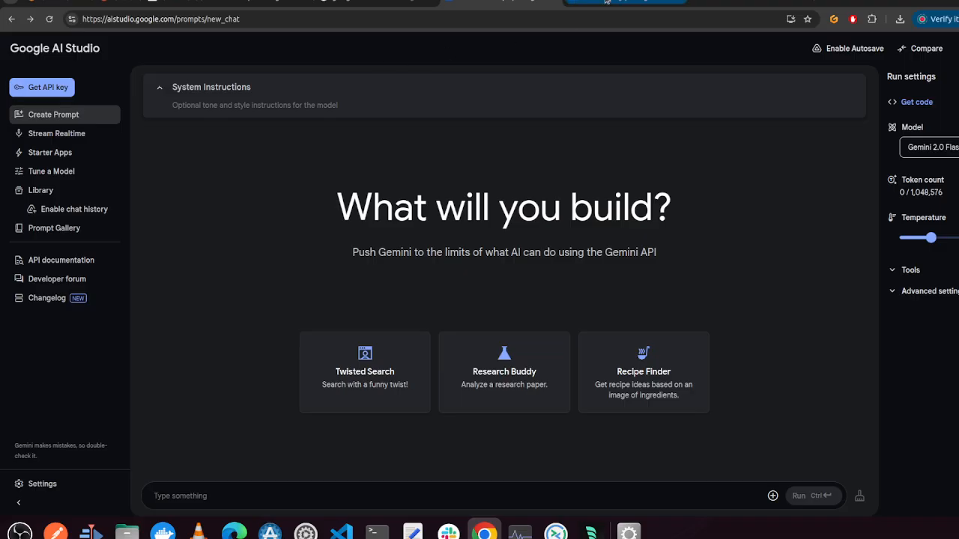
# Step: Get the Gemini API key, then check Cursor's chat mode list without changing it
pyautogui.click(41, 87)
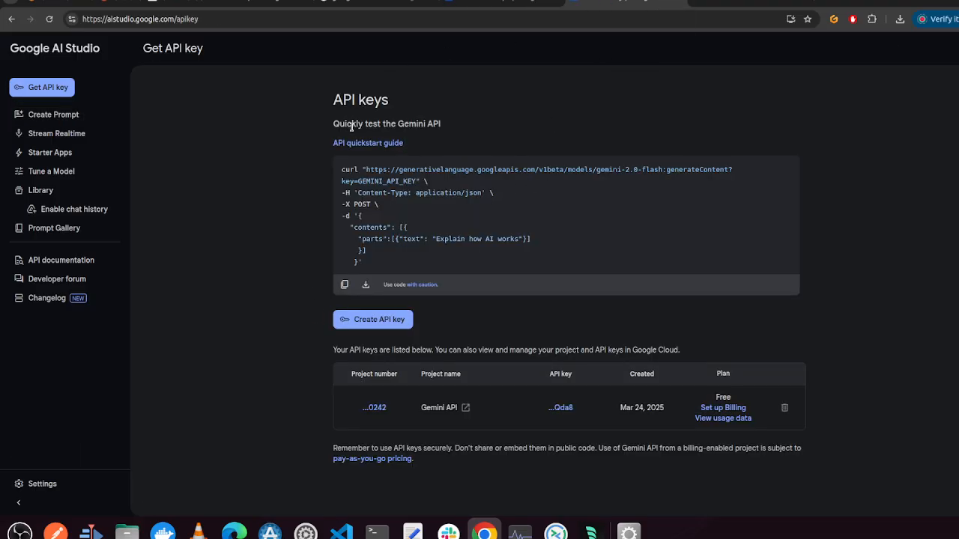
pyautogui.moveTo(382, 320)
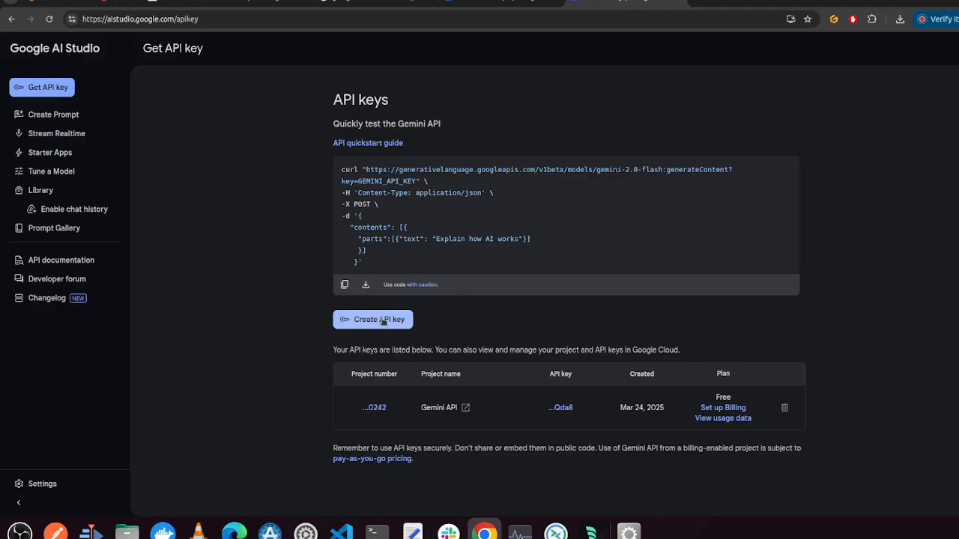
pyautogui.moveTo(522, 424)
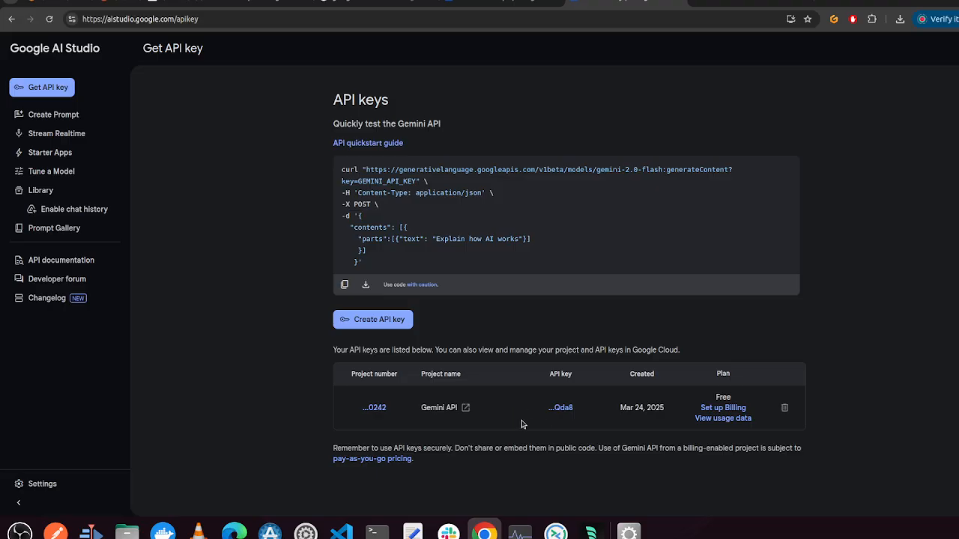
pyautogui.moveTo(401, 316)
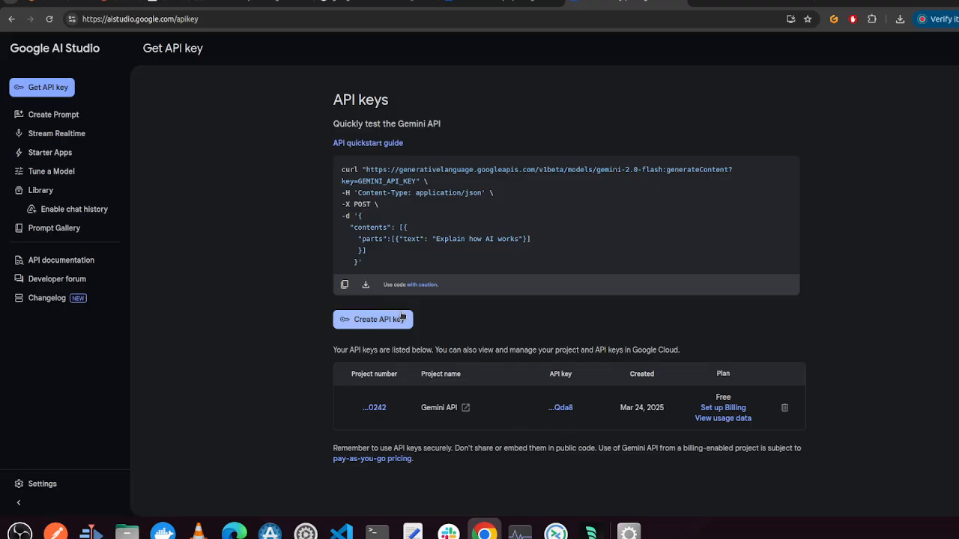
pyautogui.moveTo(541, 358)
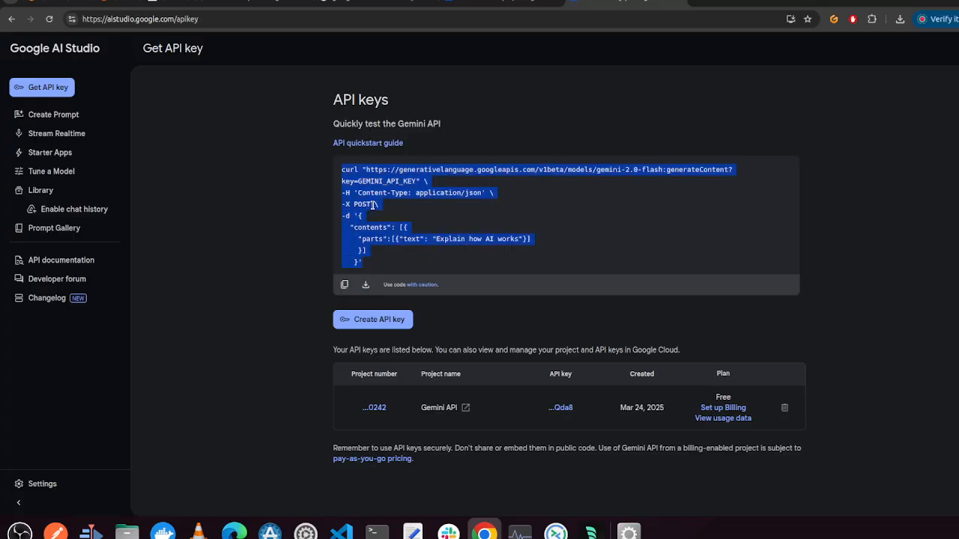
pyautogui.moveTo(466, 302)
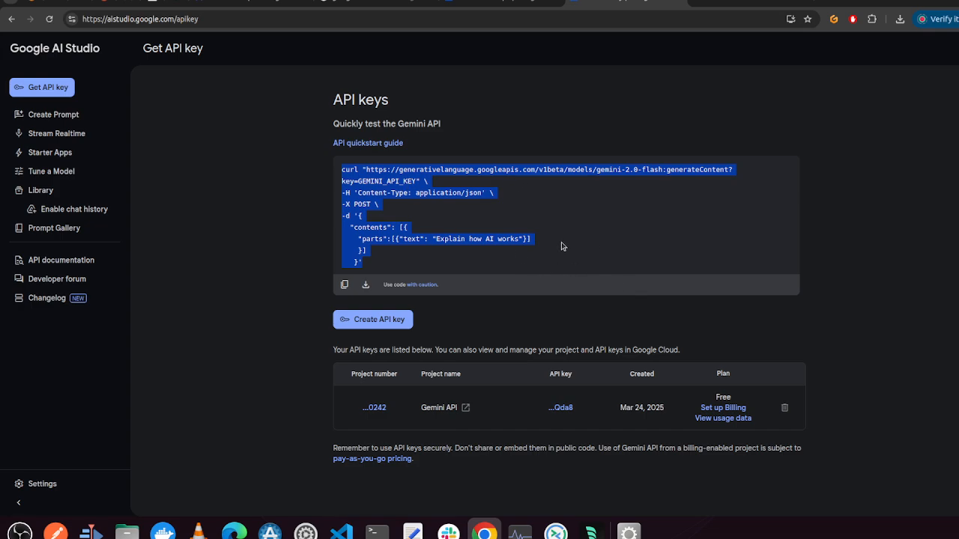
pyautogui.moveTo(528, 219)
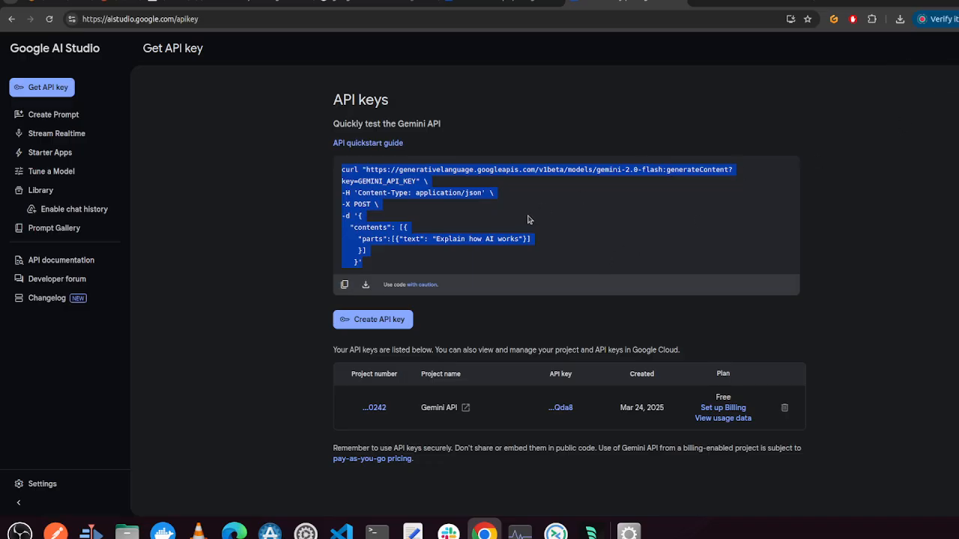
pyautogui.moveTo(662, 257)
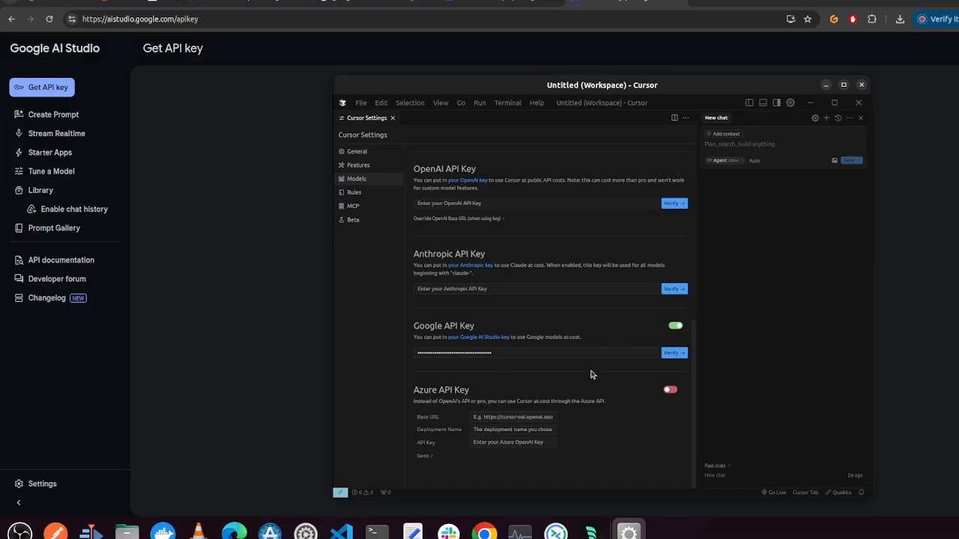
pyautogui.moveTo(598, 366)
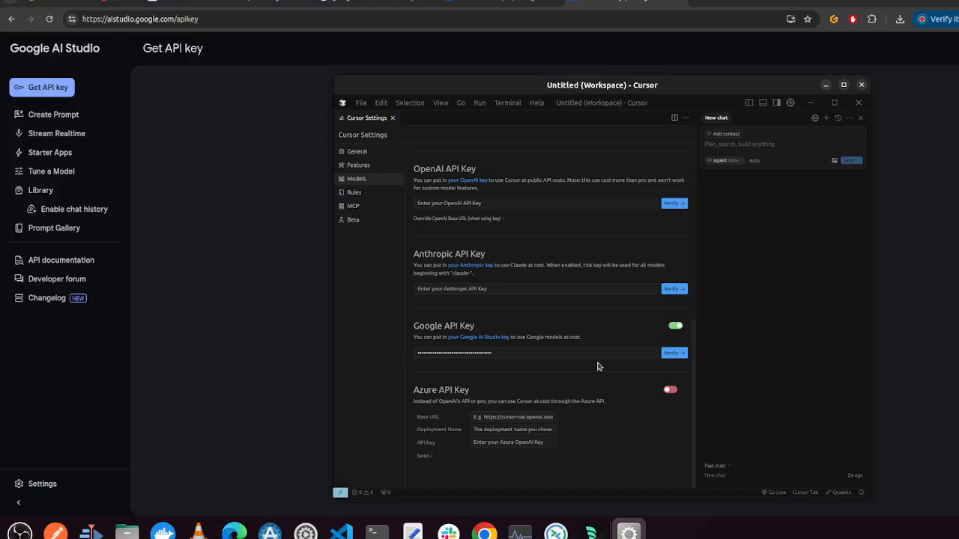
pyautogui.moveTo(852, 176)
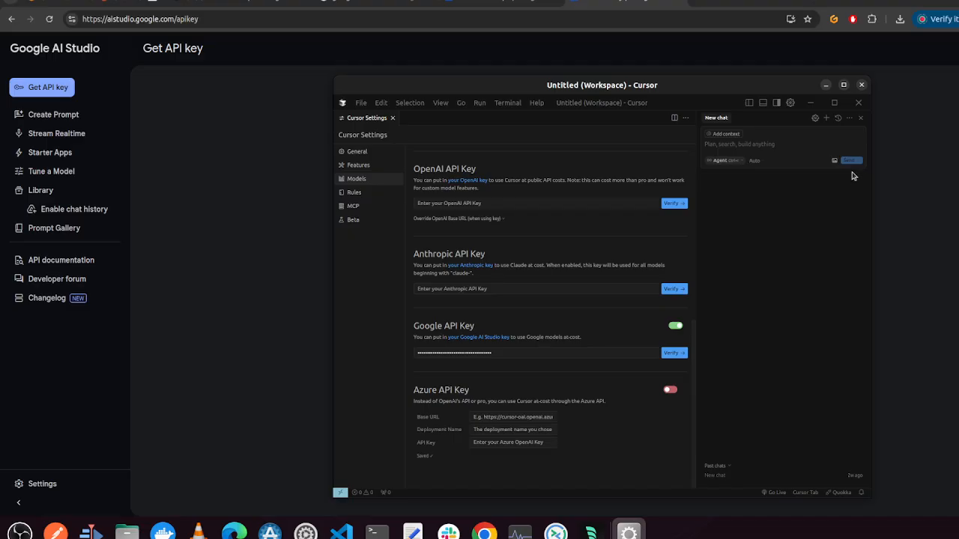
pyautogui.moveTo(809, 155)
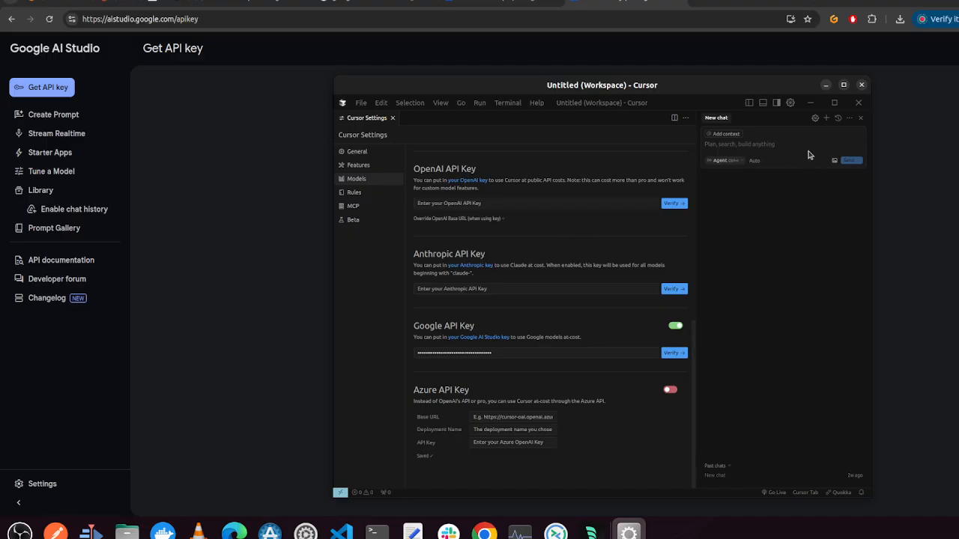
pyautogui.click(723, 161)
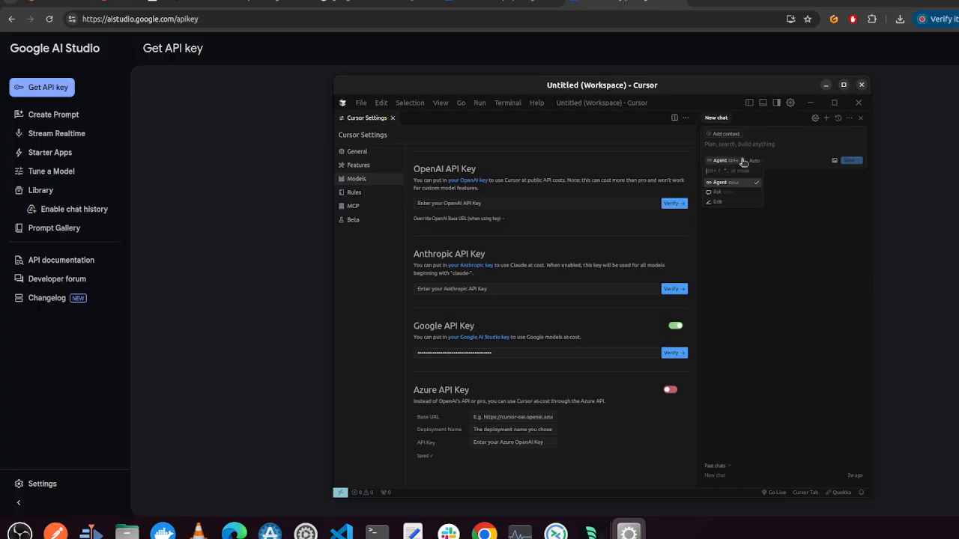
pyautogui.click(720, 159)
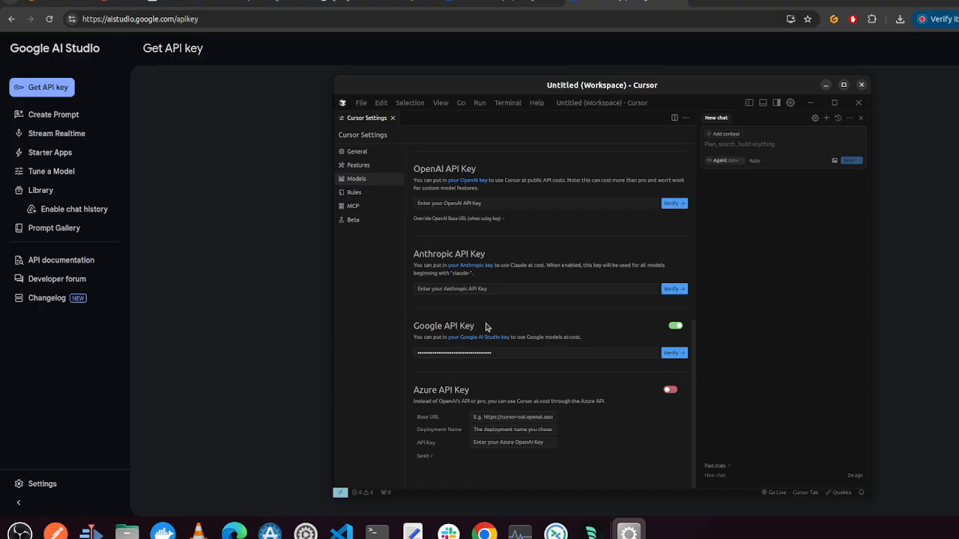
pyautogui.moveTo(378, 316)
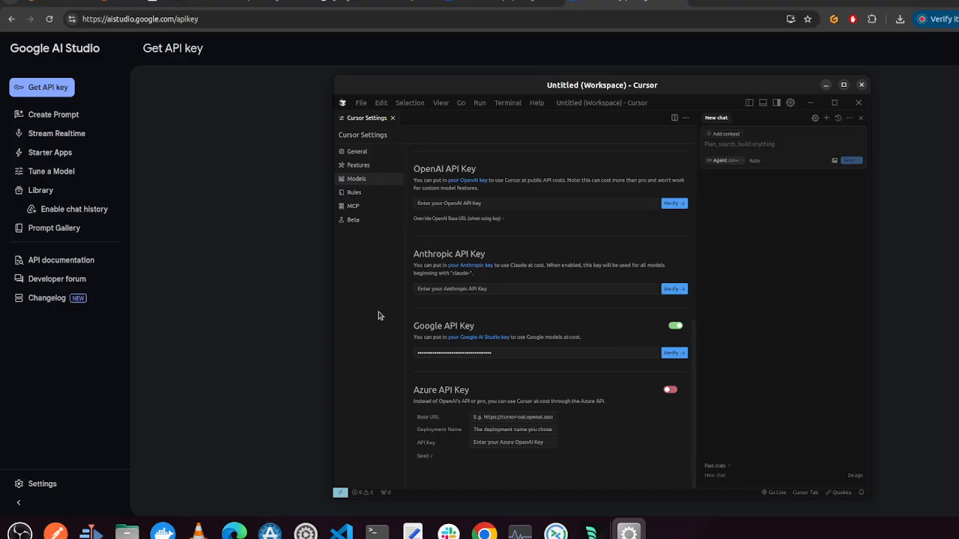
pyautogui.moveTo(490, 348)
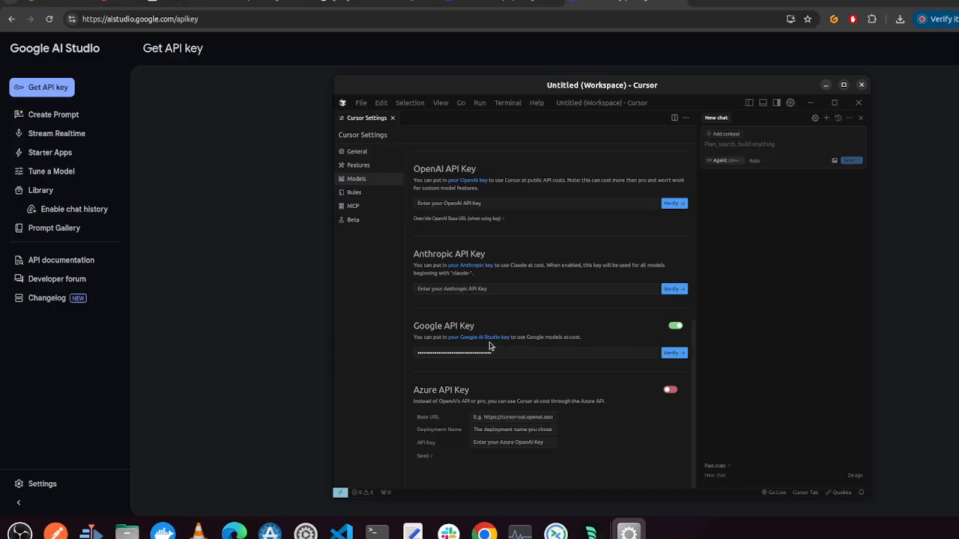
pyautogui.moveTo(565, 331)
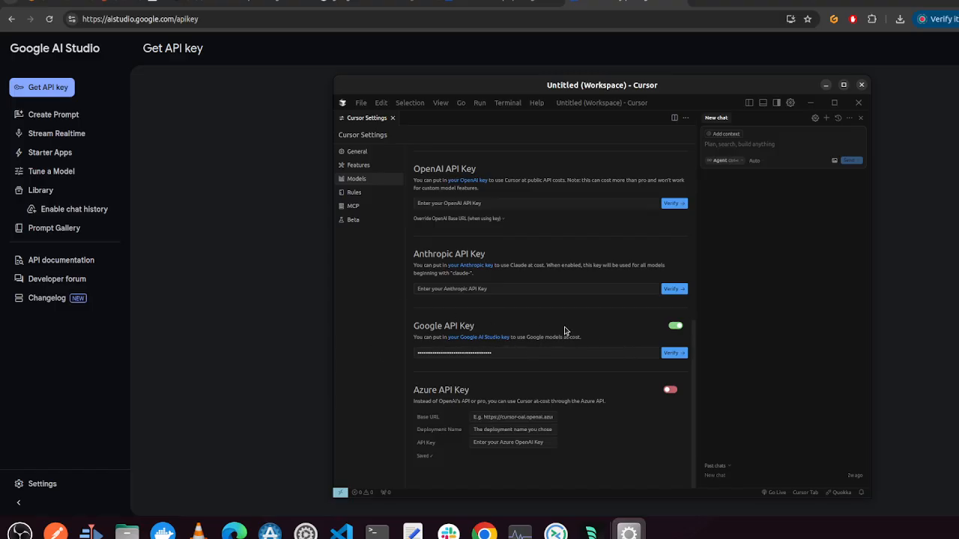
pyautogui.moveTo(524, 6)
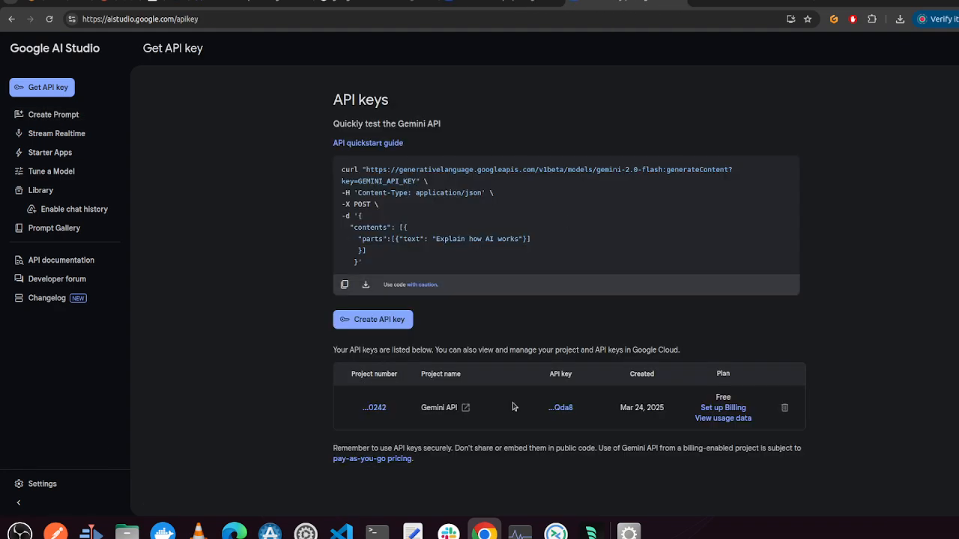
pyautogui.moveTo(800, 441)
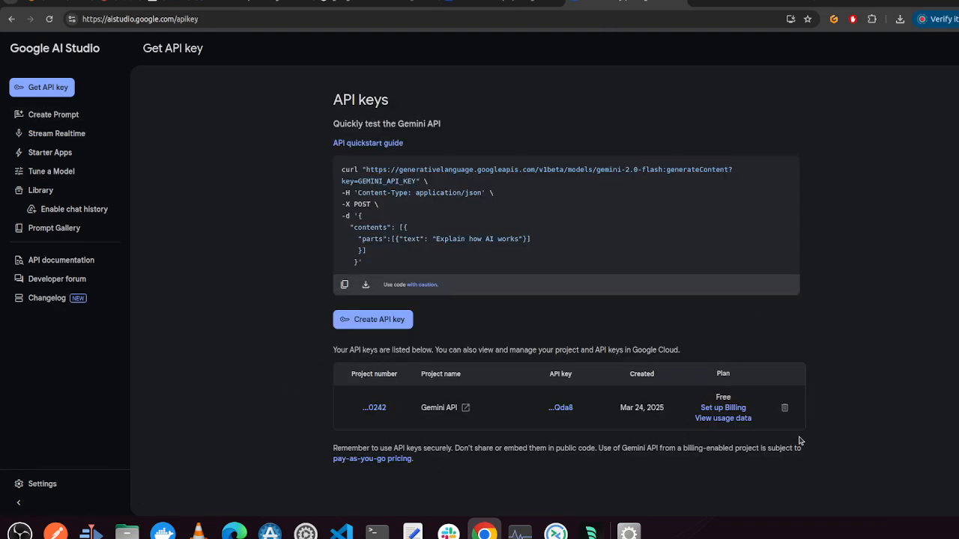
pyautogui.moveTo(682, 406)
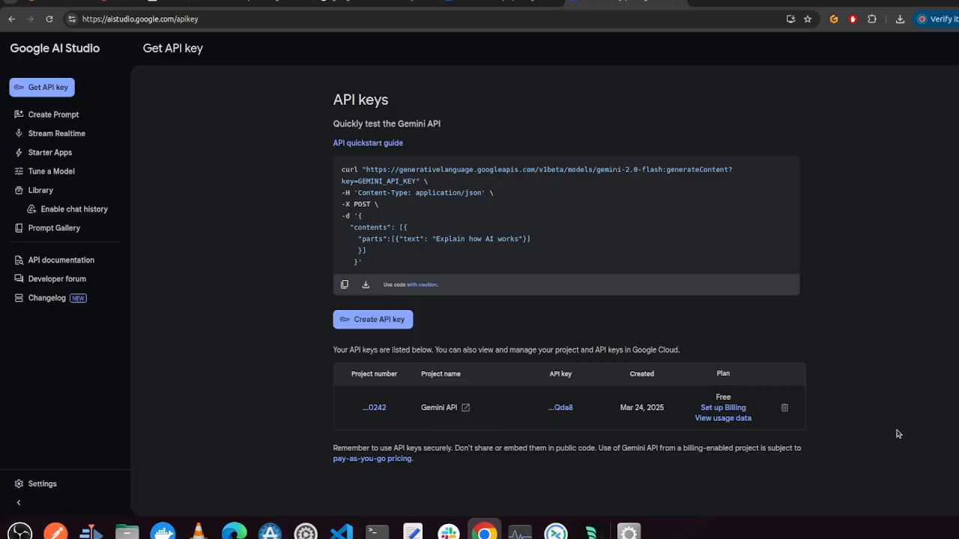
pyautogui.moveTo(748, 395)
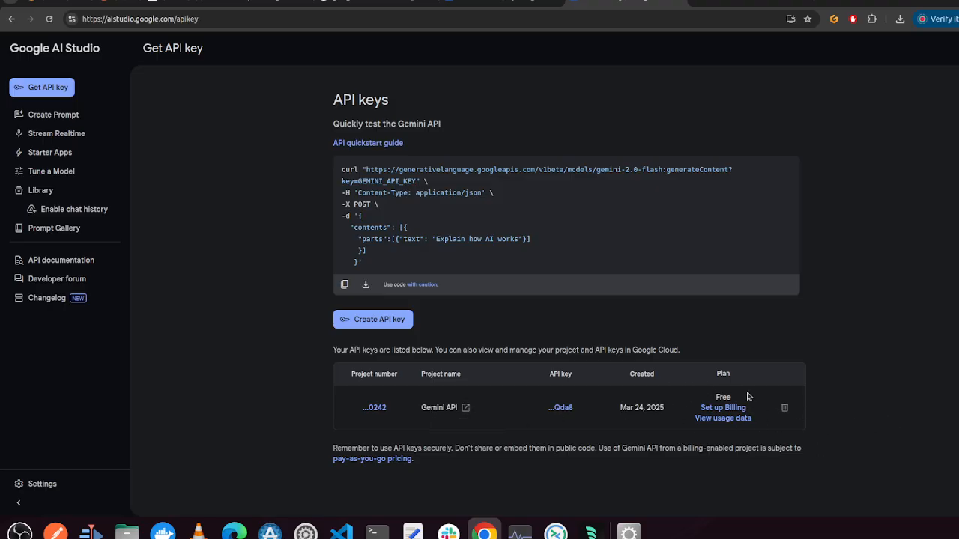
pyautogui.moveTo(722, 427)
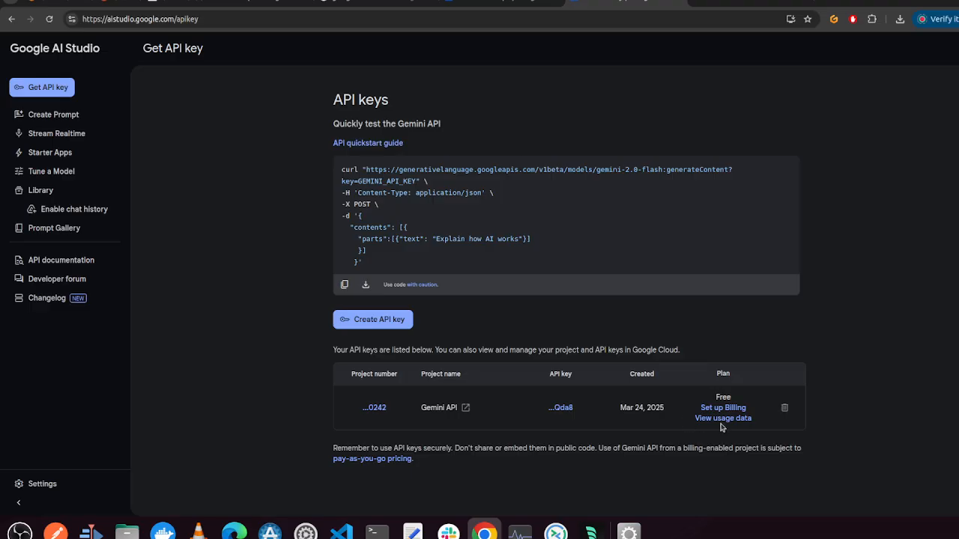
pyautogui.moveTo(753, 91)
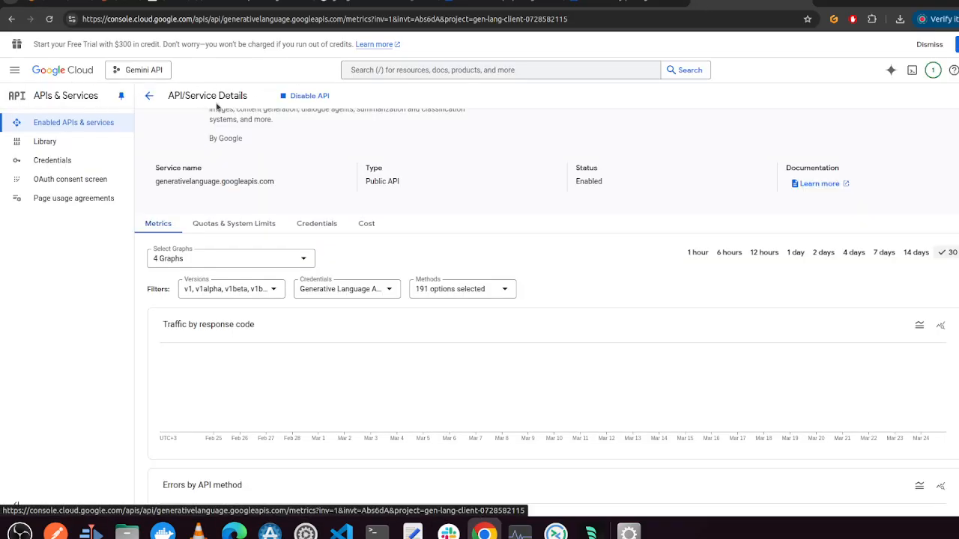
# Step: Review Generative Language API metrics showing 5 GenerateContent requests with 80% errors
pyautogui.scroll(-3)
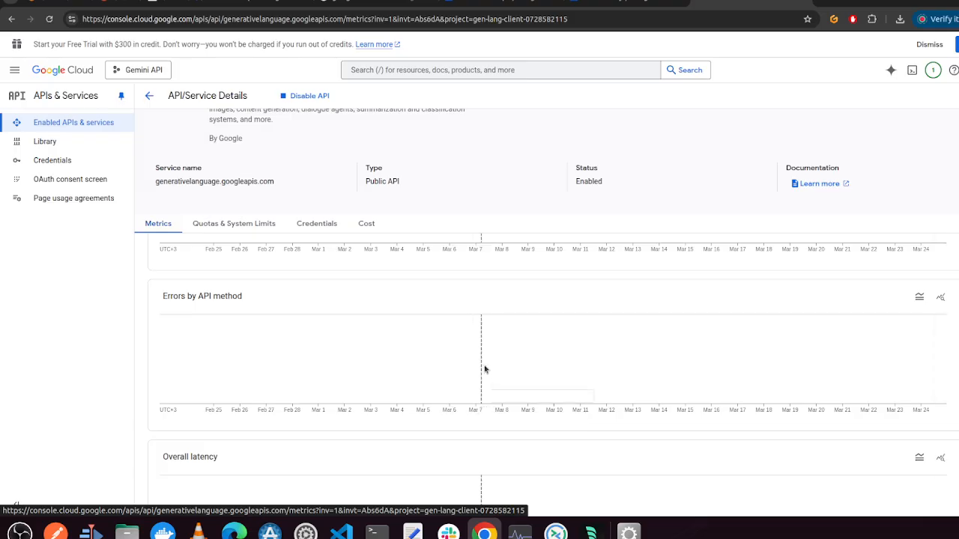
pyautogui.scroll(-3)
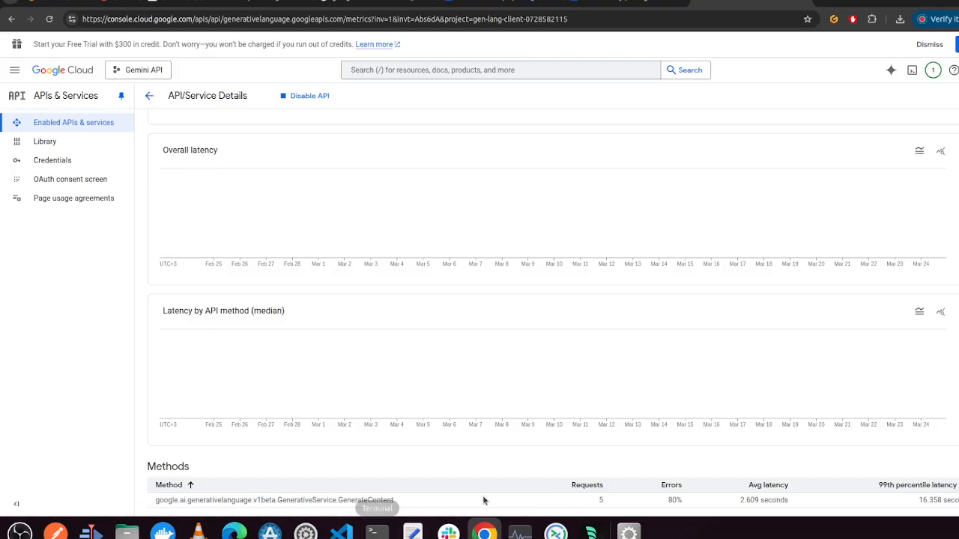
pyautogui.moveTo(690, 517)
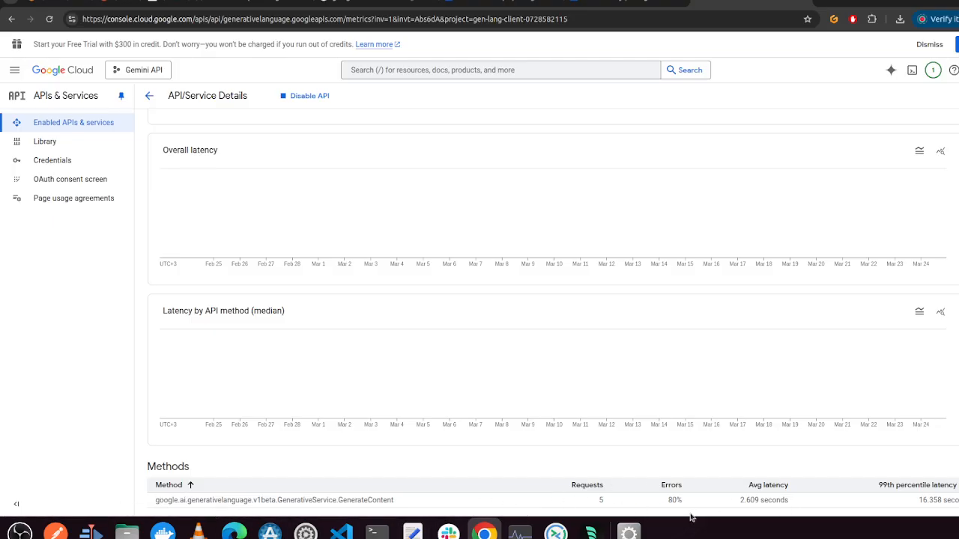
pyautogui.click(914, 485)
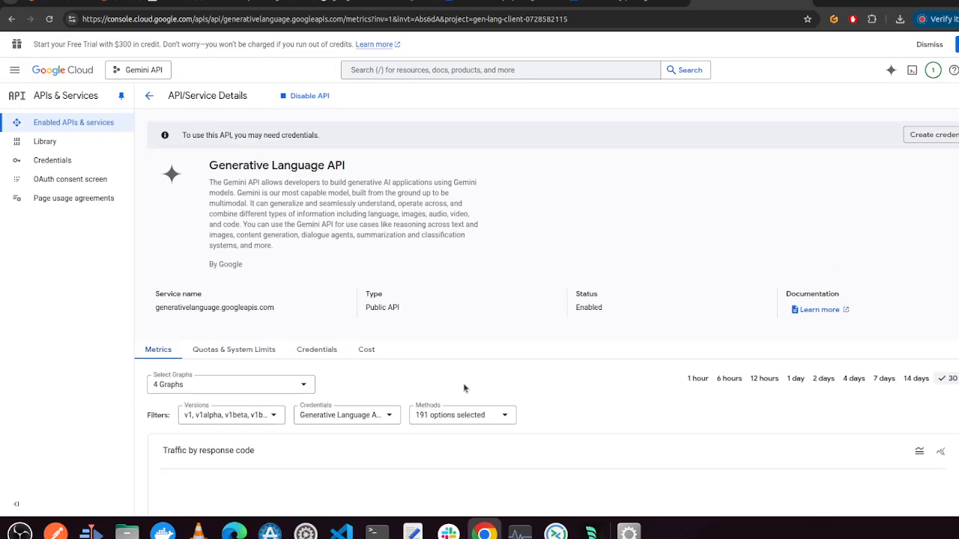
# Step: Browse the quota table, including gemini-2.0-flash free-tier request limits
pyautogui.click(233, 350)
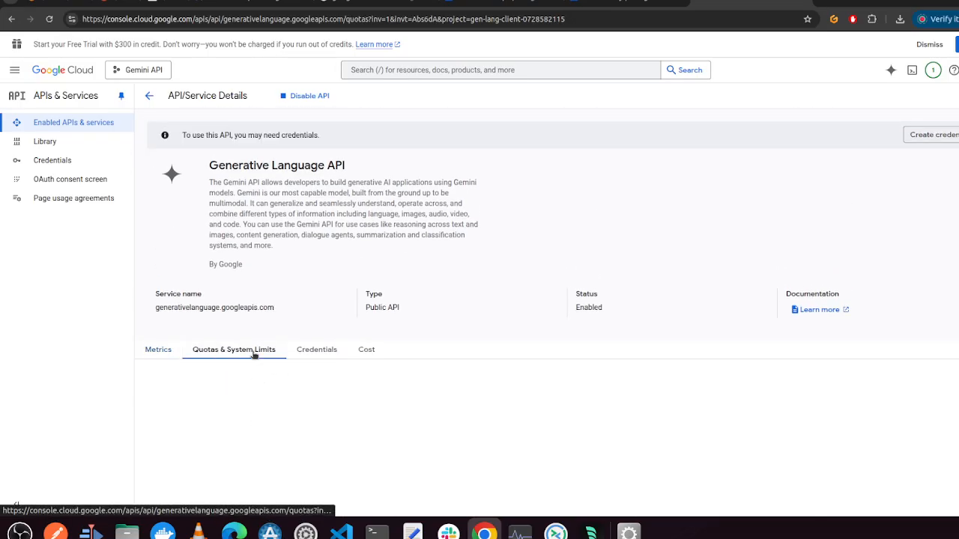
pyautogui.click(233, 349)
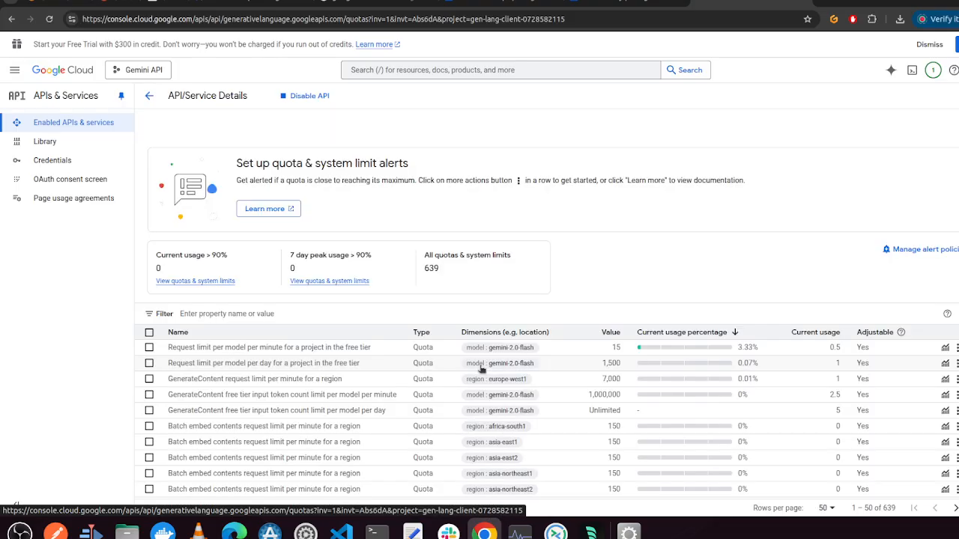
pyautogui.scroll(-3)
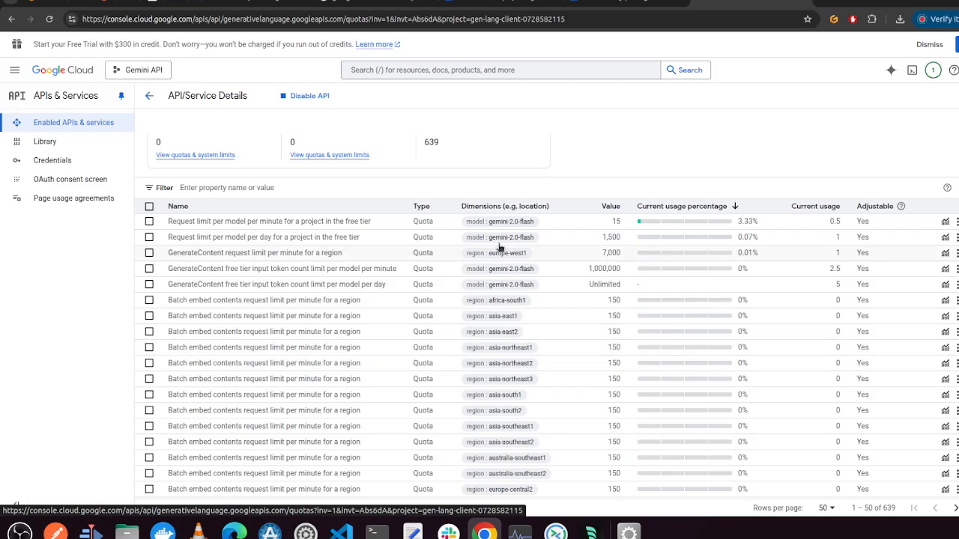
pyautogui.moveTo(493, 244)
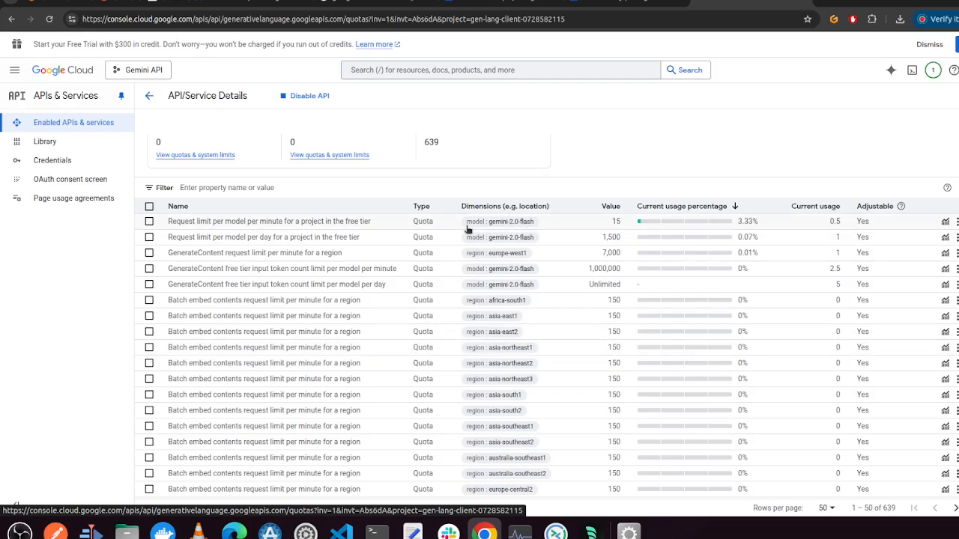
pyautogui.moveTo(705, 218)
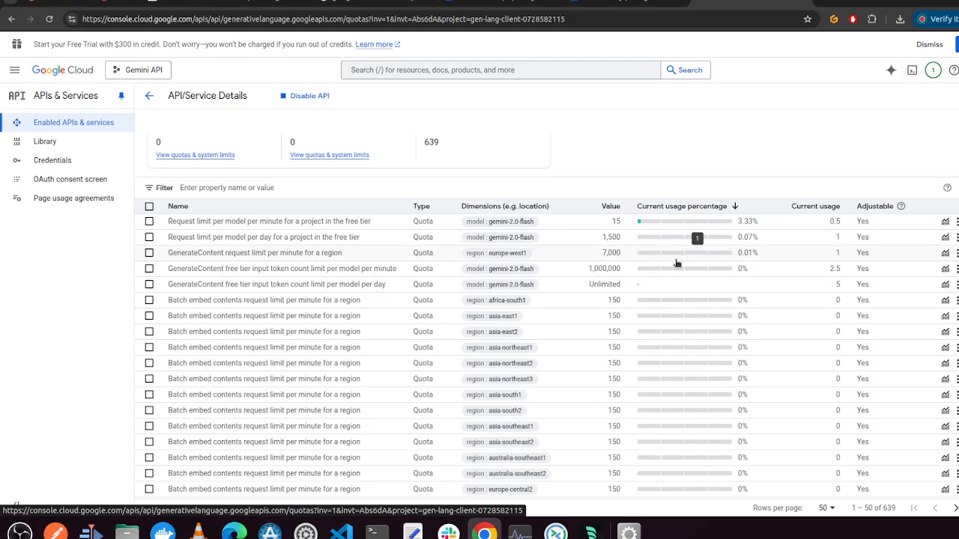
pyautogui.moveTo(675, 288)
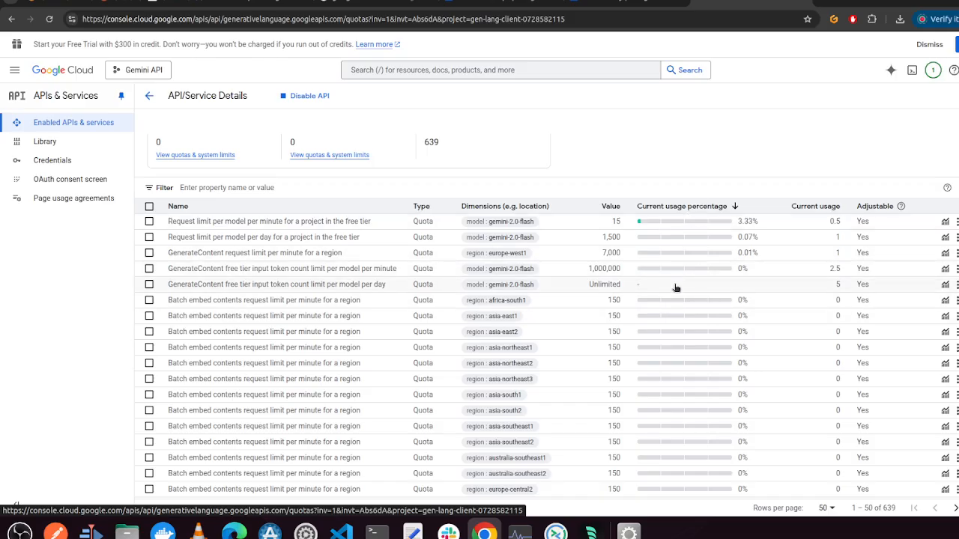
pyautogui.scroll(-3)
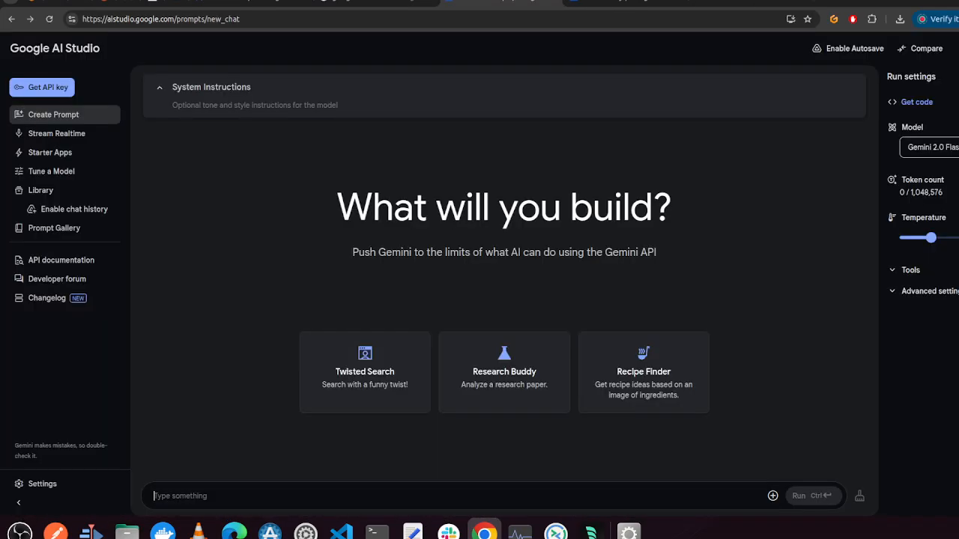
pyautogui.moveTo(671, 399)
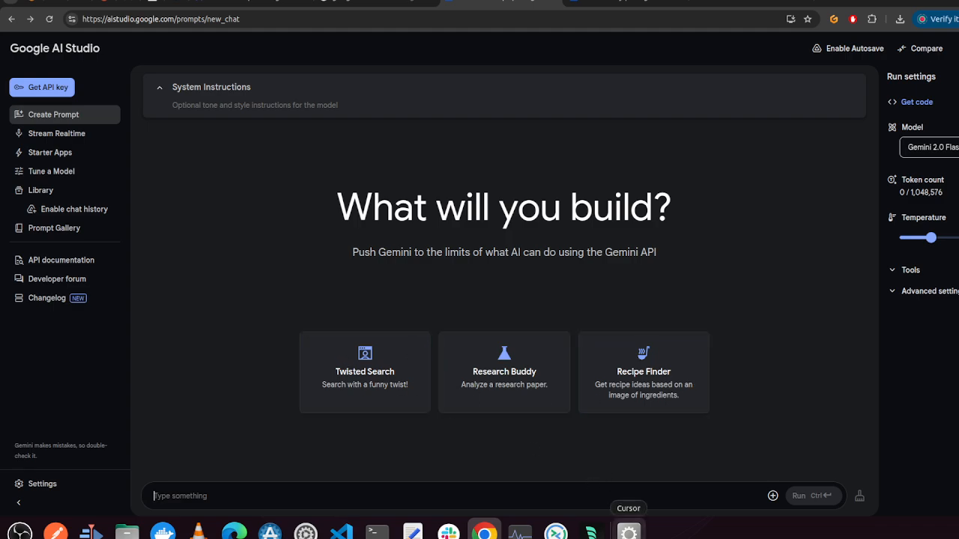
# Step: Bring Cursor forward and open the chat mode list showing Agent, Ask and Edit
pyautogui.click(626, 535)
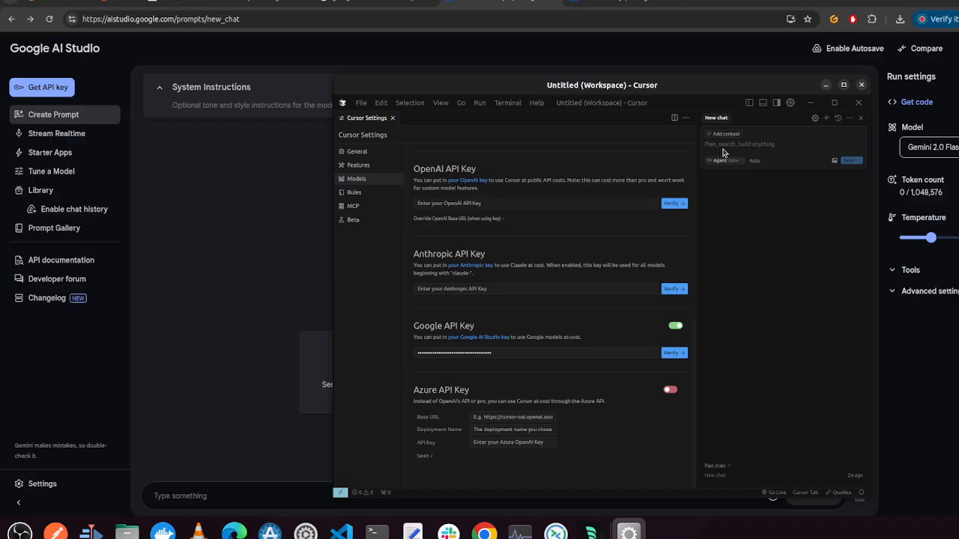
pyautogui.click(720, 160)
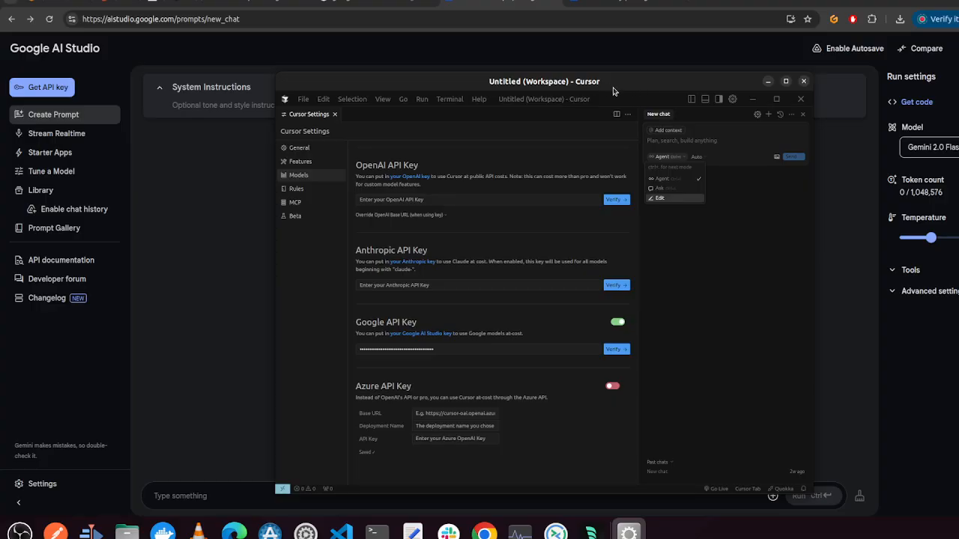
pyautogui.moveTo(528, 430)
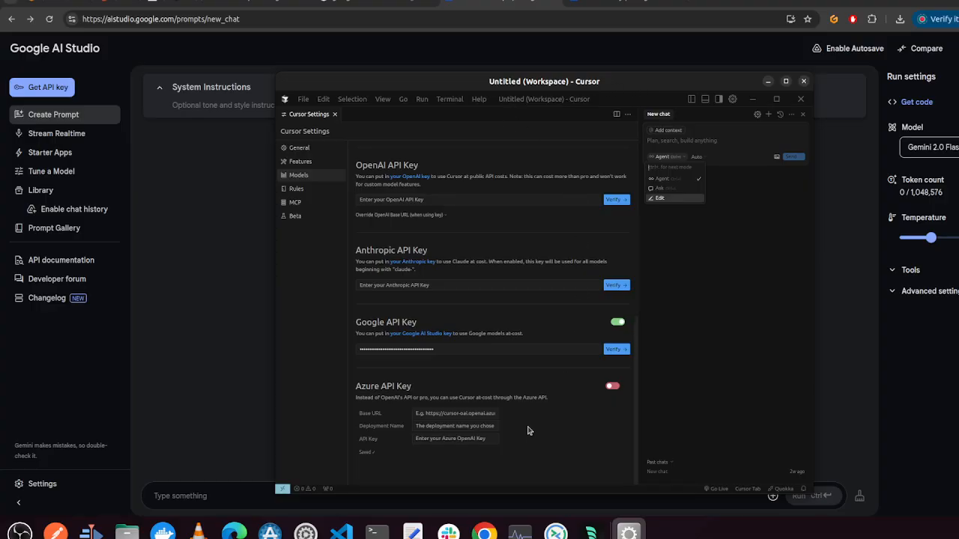